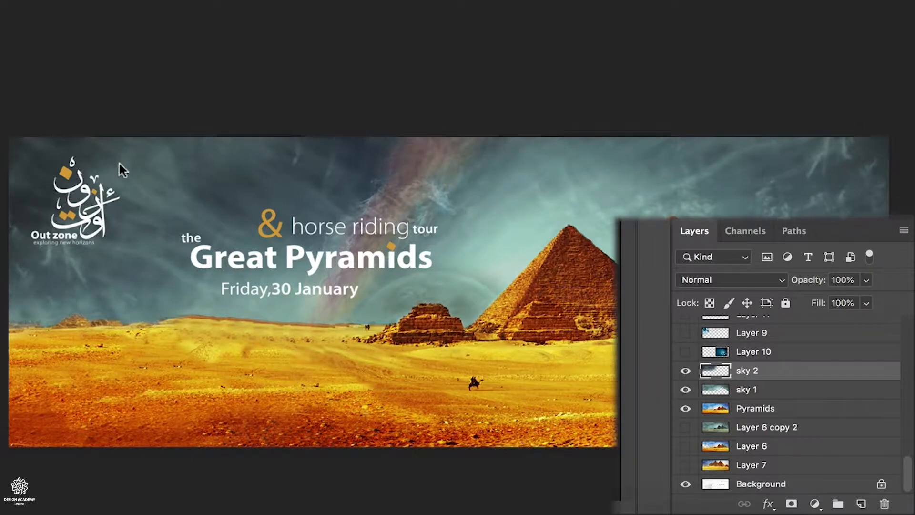
pyautogui.moveTo(196, 205)
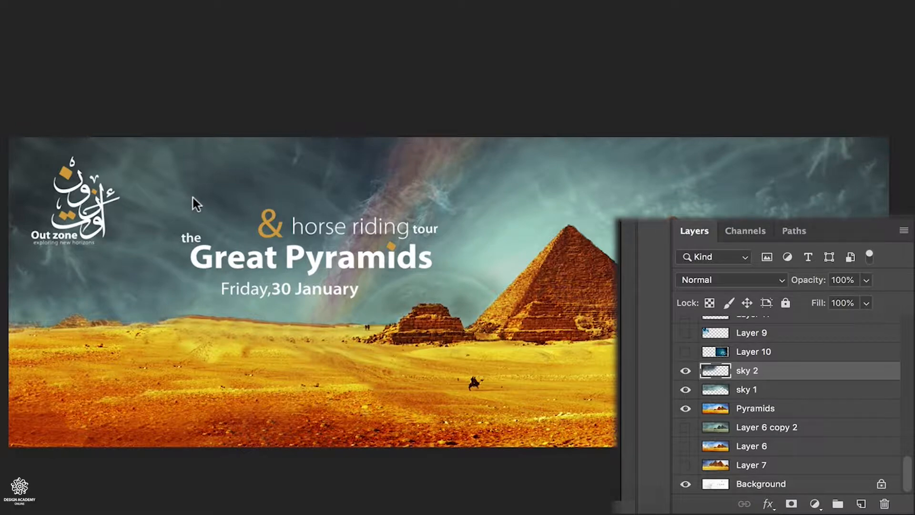
pyautogui.moveTo(798, 378)
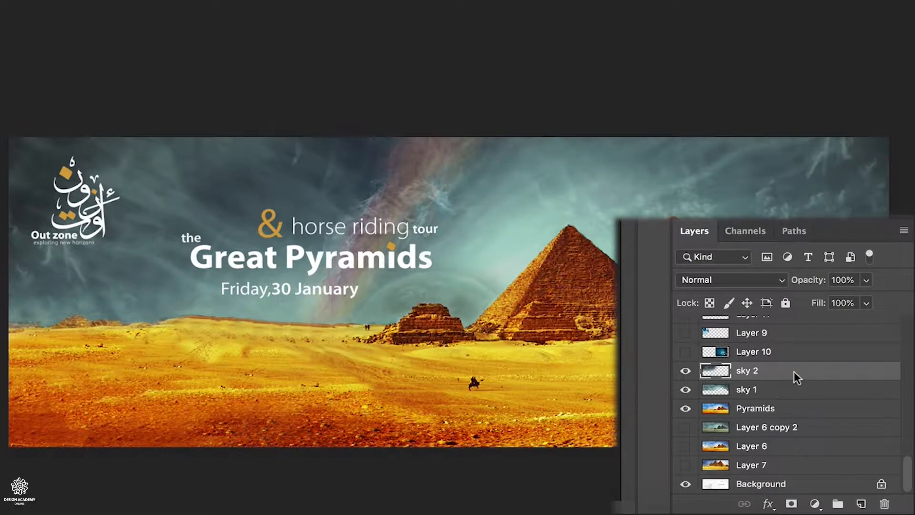
pyautogui.moveTo(632, 353)
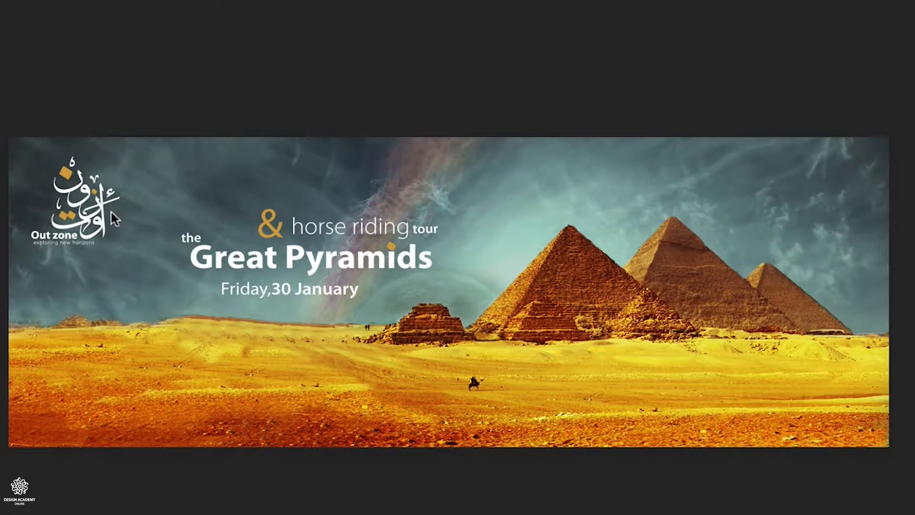
pyautogui.moveTo(121, 219)
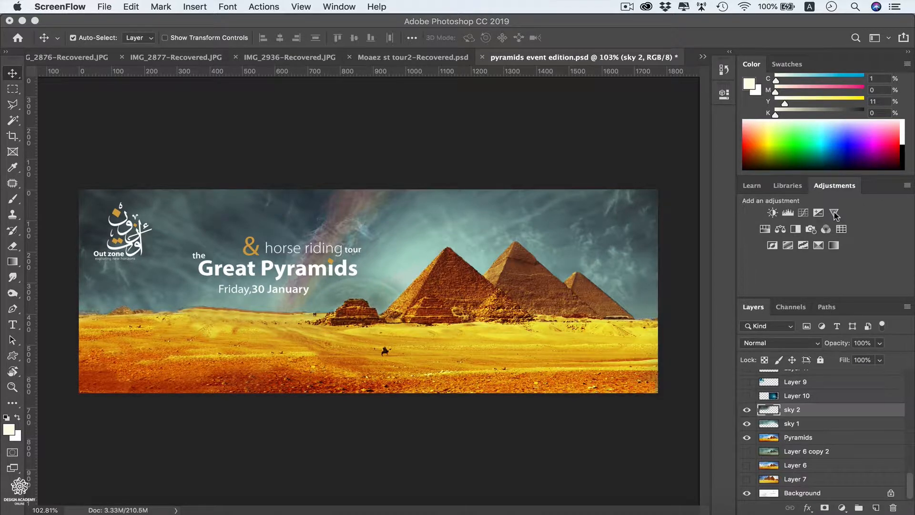
# - Add a Vibrance adjustment layer with Vibrance at -86 and Saturation left at 0
pyautogui.click(834, 212)
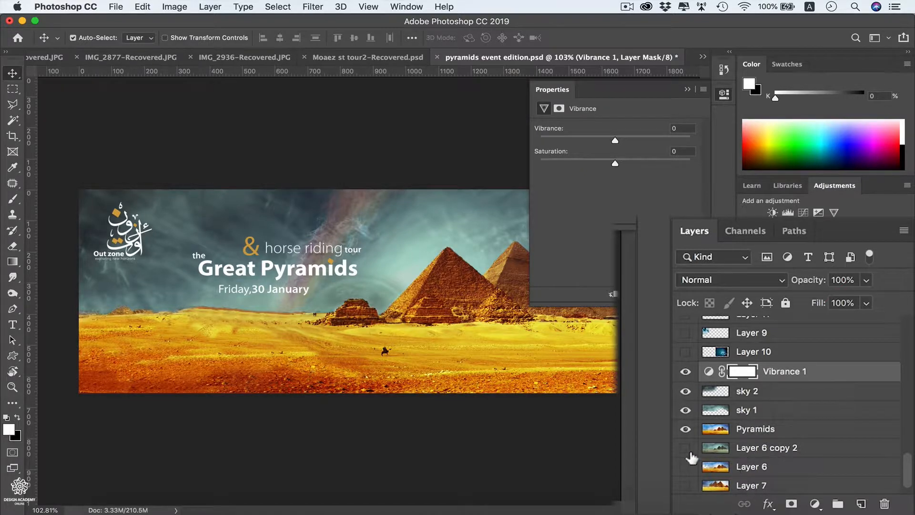
pyautogui.click(685, 391)
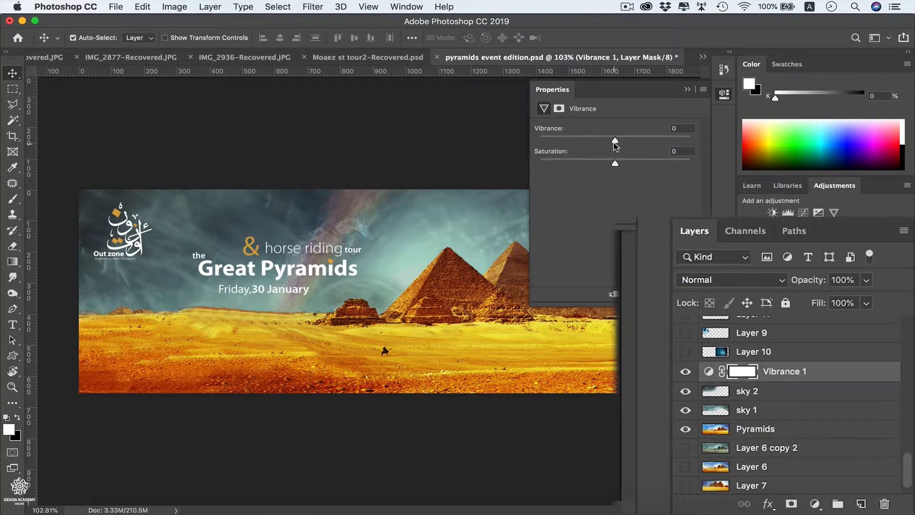
pyautogui.moveTo(614, 138); pyautogui.dragTo(588, 139)
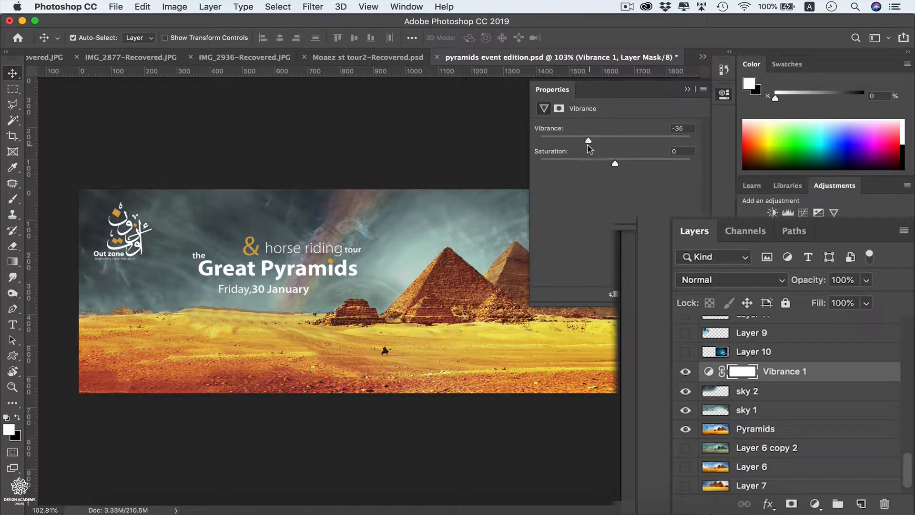
pyautogui.moveTo(588, 140); pyautogui.dragTo(561, 140)
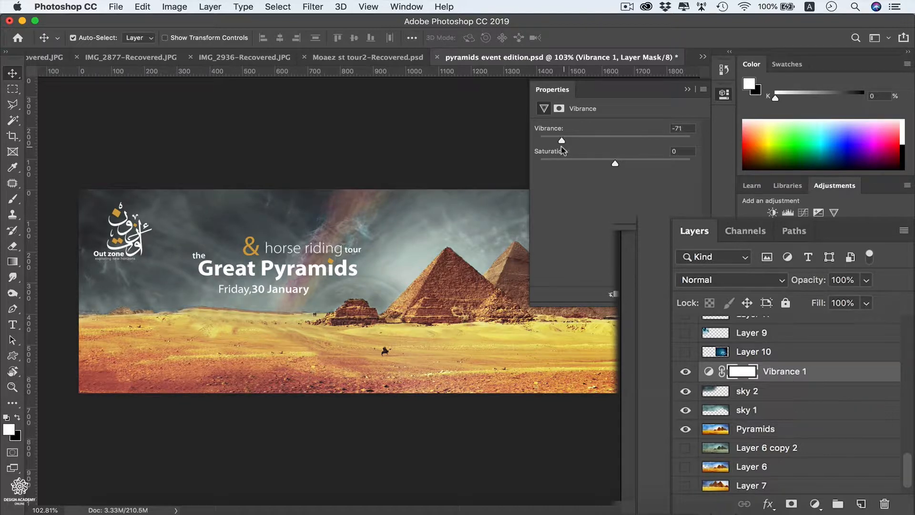
pyautogui.moveTo(561, 140); pyautogui.dragTo(551, 141)
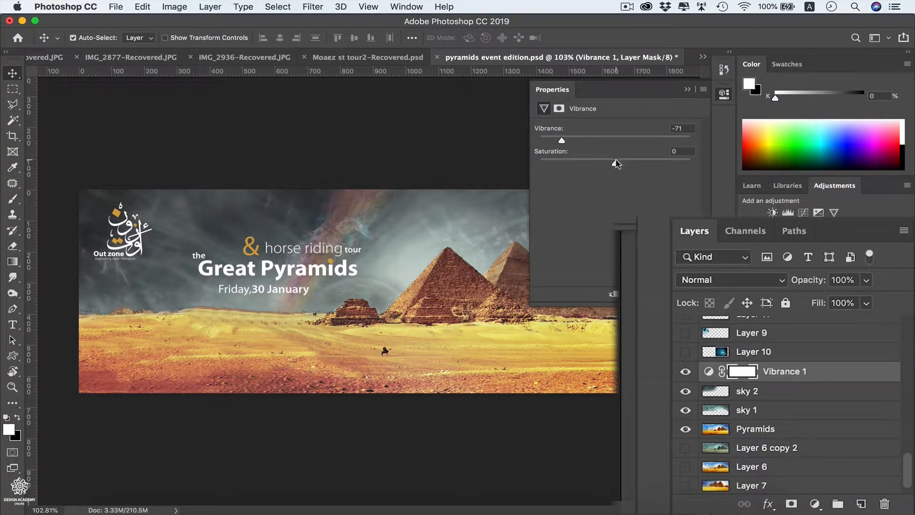
pyautogui.moveTo(615, 162); pyautogui.dragTo(603, 162)
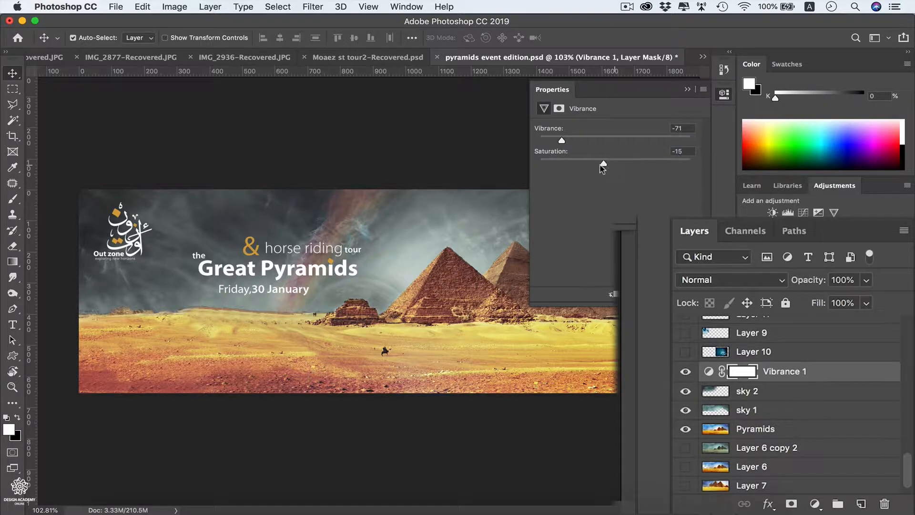
pyautogui.moveTo(603, 162); pyautogui.dragTo(584, 162)
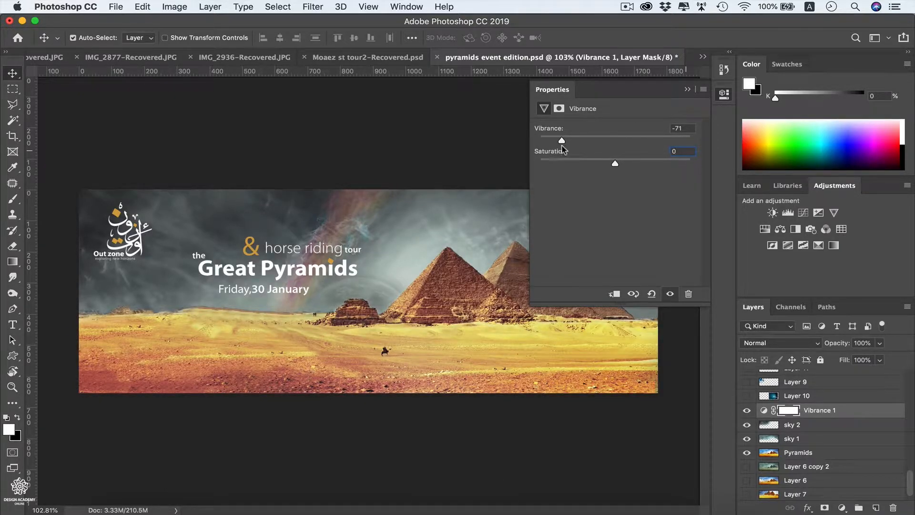
pyautogui.moveTo(561, 141); pyautogui.dragTo(557, 140)
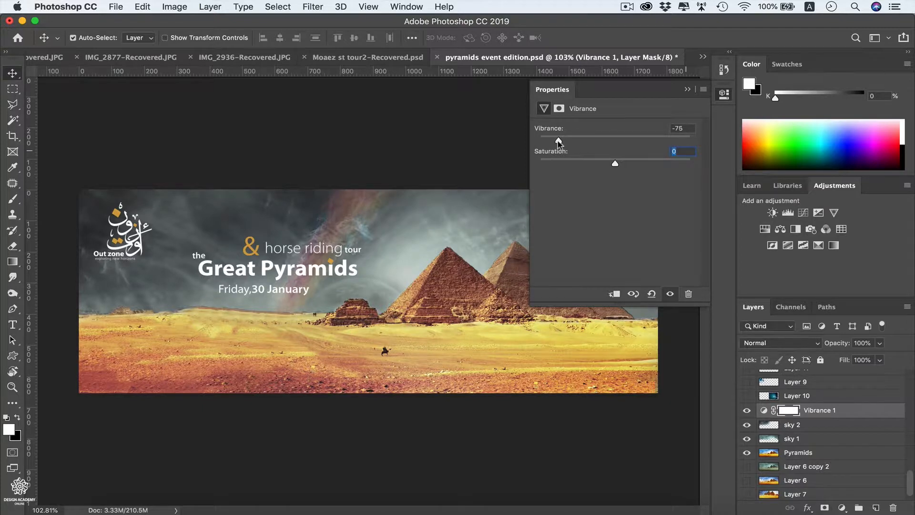
pyautogui.moveTo(557, 141); pyautogui.dragTo(549, 142)
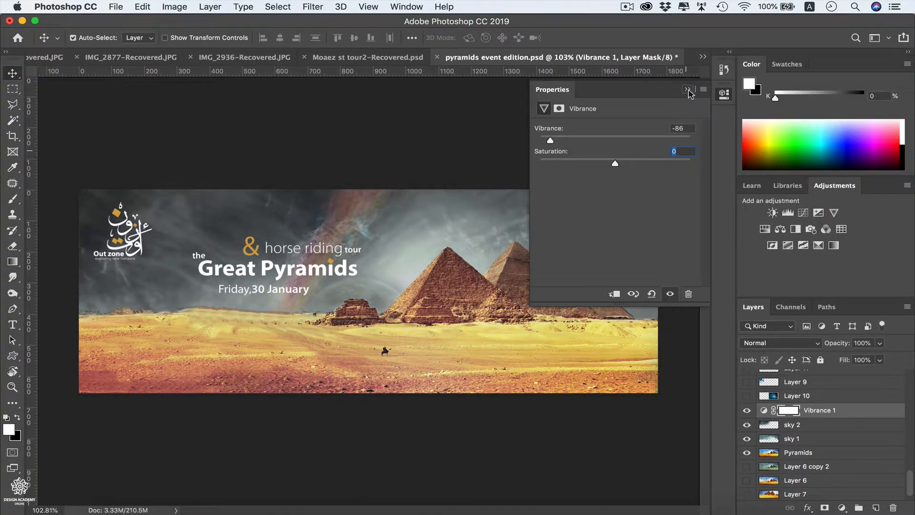
pyautogui.click(687, 89)
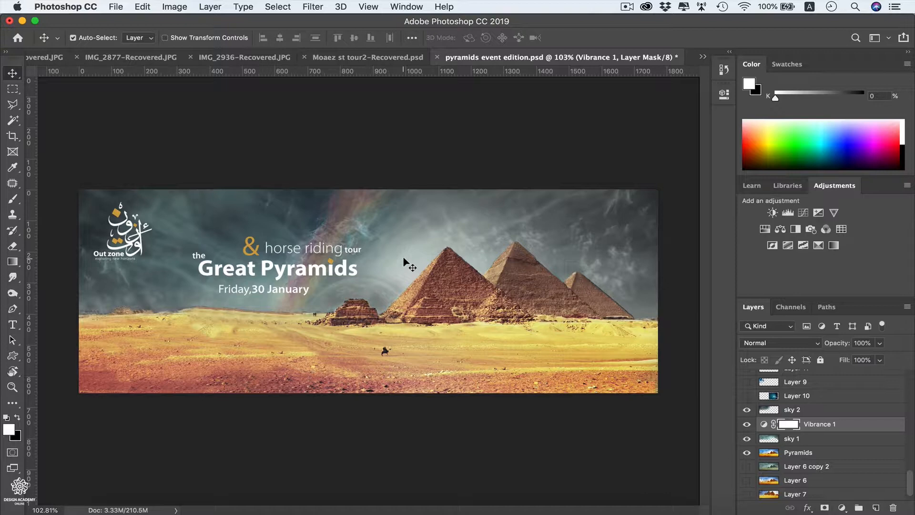
pyautogui.moveTo(617, 236)
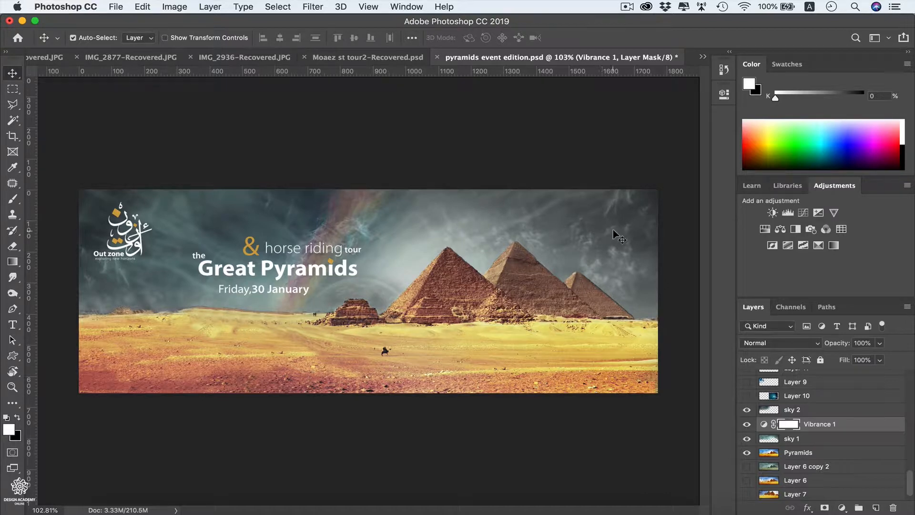
pyautogui.moveTo(575, 332)
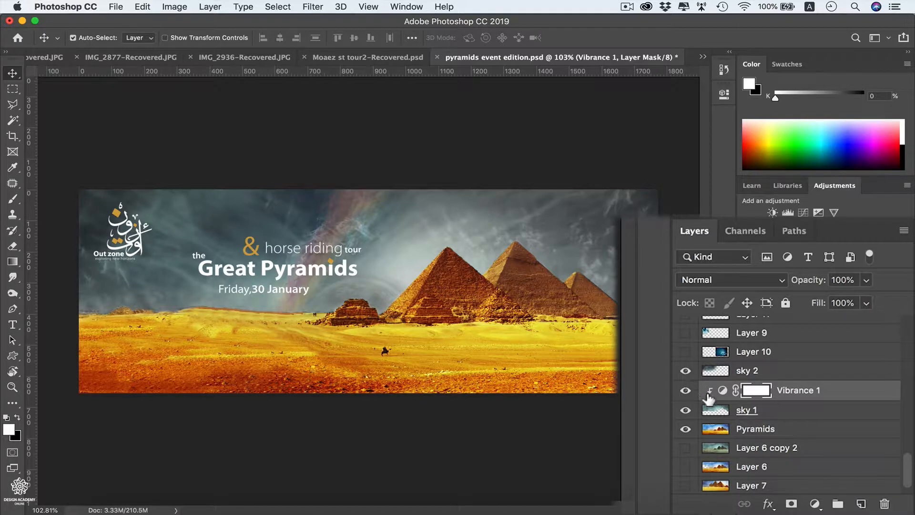
# - Unclip Vibrance 1, then group it with sky 2 and sky 1 into Group 1
pyautogui.press('alt')
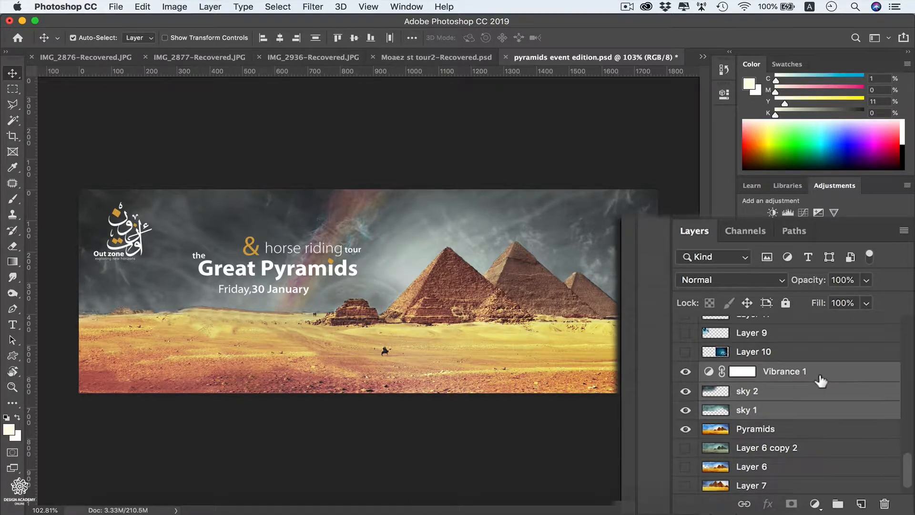
pyautogui.press('cmd')
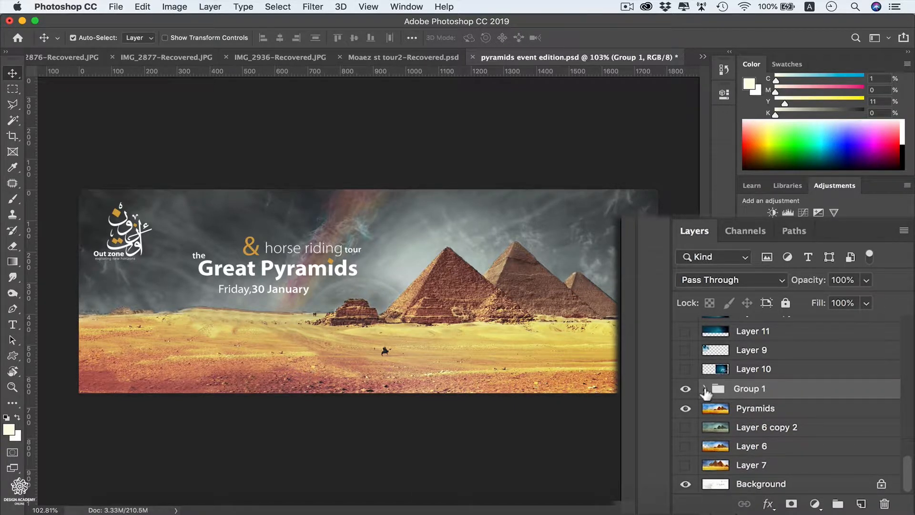
pyautogui.click(705, 388)
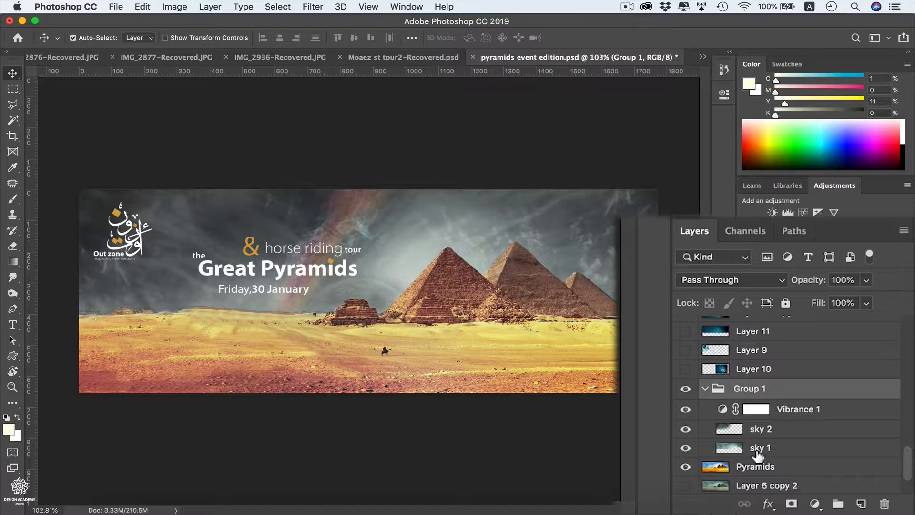
pyautogui.moveTo(756, 409)
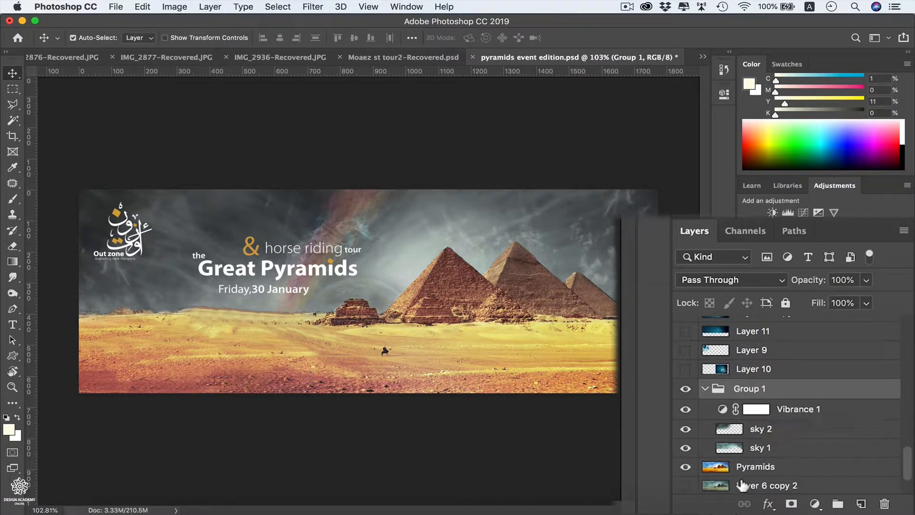
pyautogui.moveTo(798, 409)
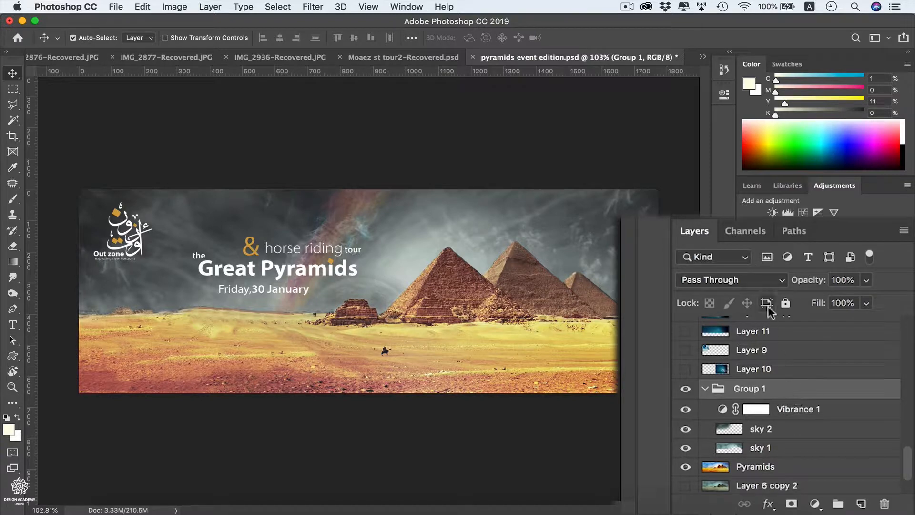
# - Set Group 1's blend mode to Normal and add a Color Balance layer above Pyramids
pyautogui.click(729, 280)
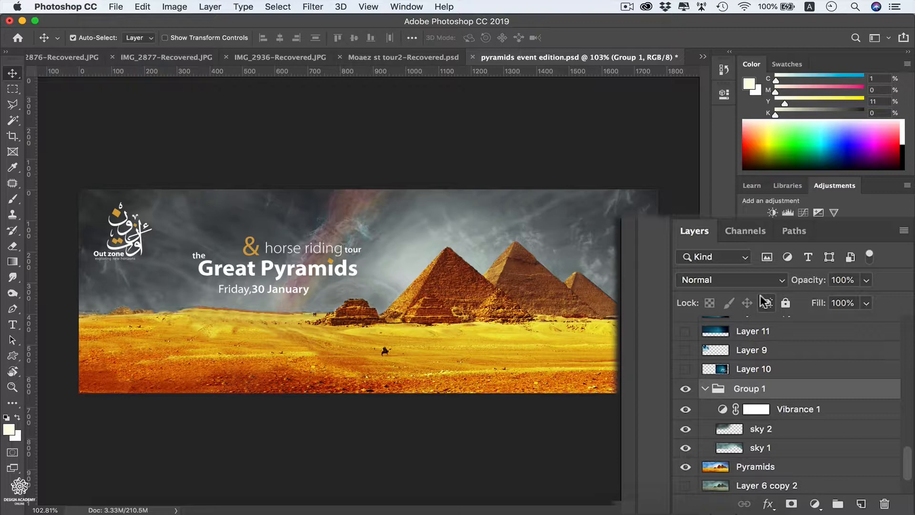
pyautogui.moveTo(806, 414)
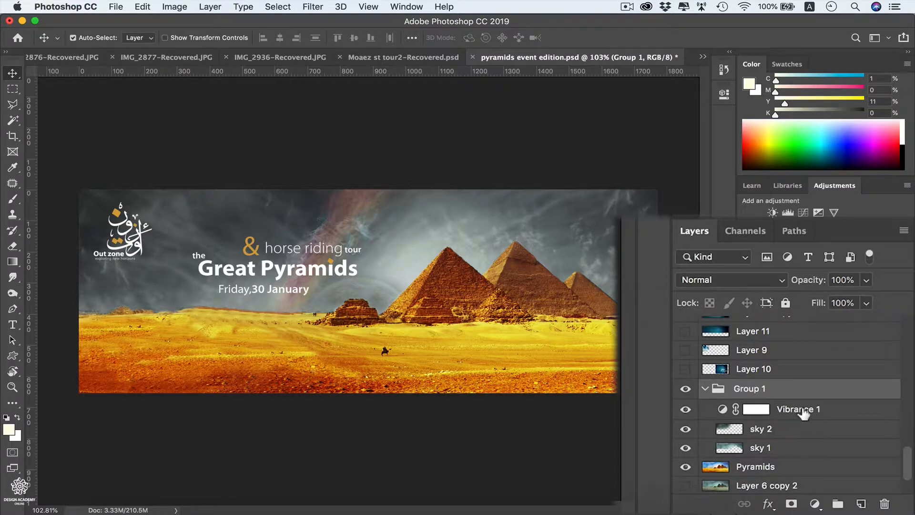
pyautogui.moveTo(803, 414)
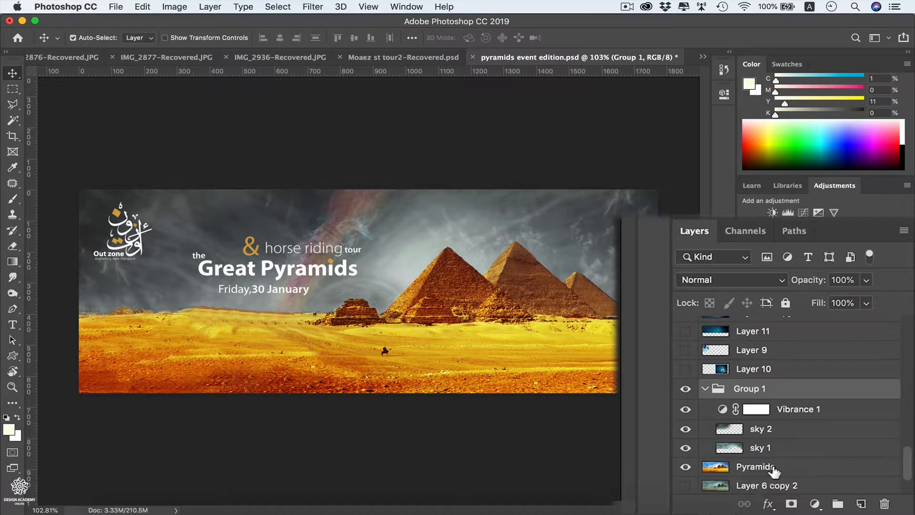
pyautogui.click(685, 485)
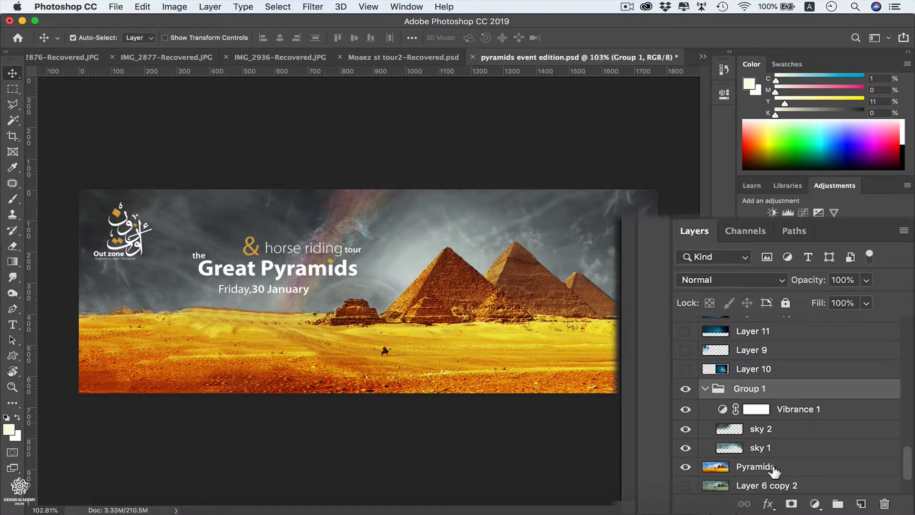
pyautogui.click(757, 467)
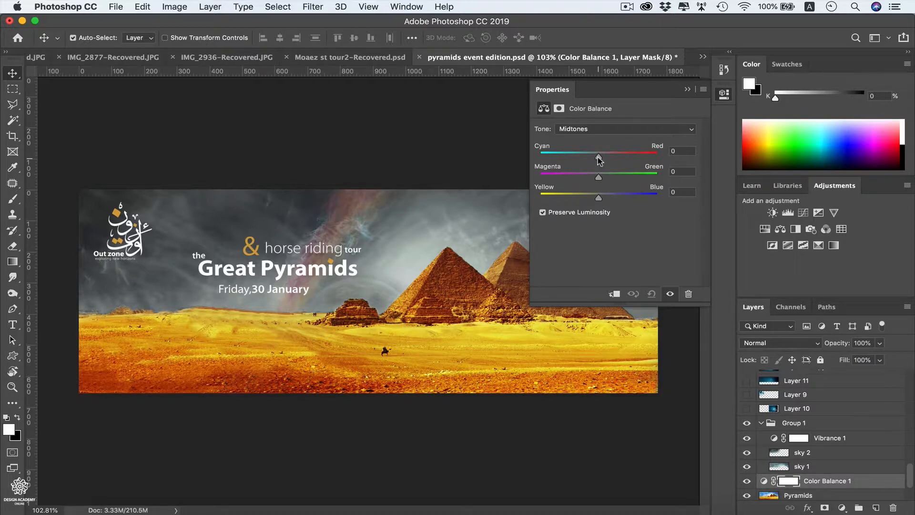
# - Set the Color Balance midtones to Cyan -20, Magenta -29 and retune Yellow-Blue
pyautogui.moveTo(598, 160); pyautogui.dragTo(588, 160)
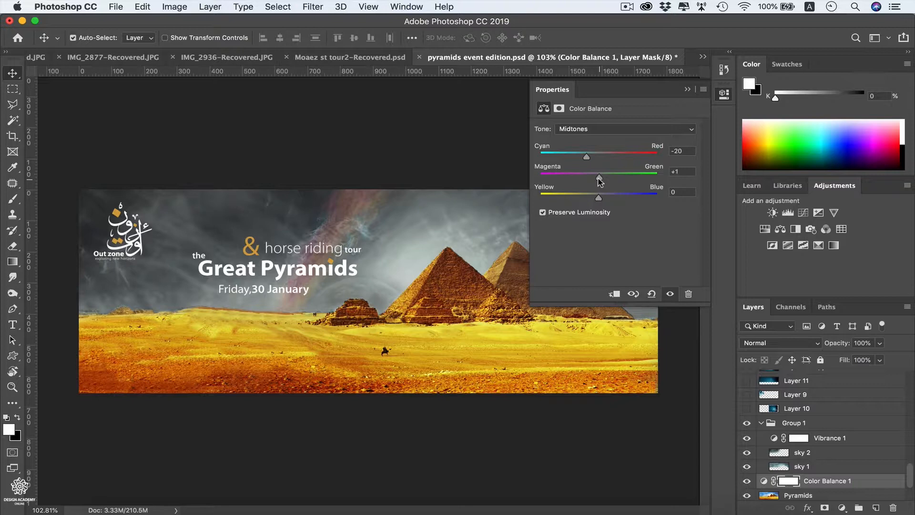
pyautogui.moveTo(599, 177); pyautogui.dragTo(581, 177)
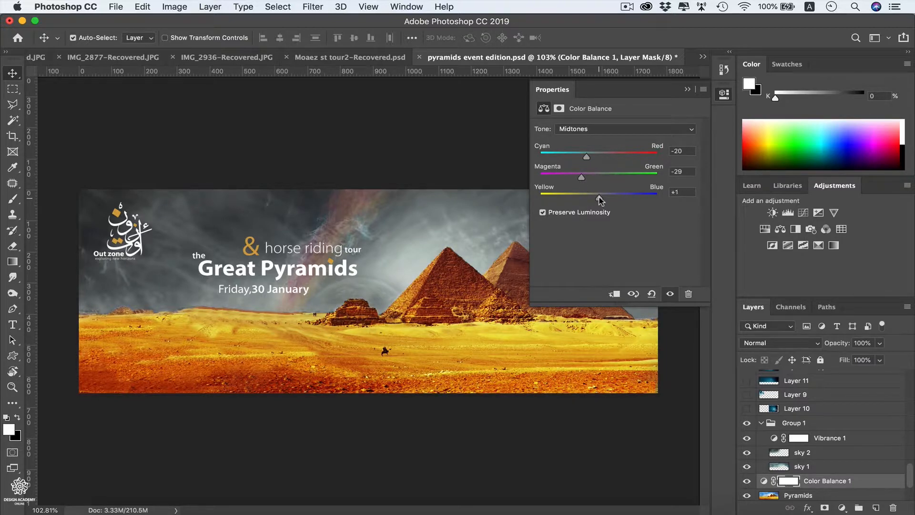
pyautogui.moveTo(599, 198); pyautogui.dragTo(619, 198)
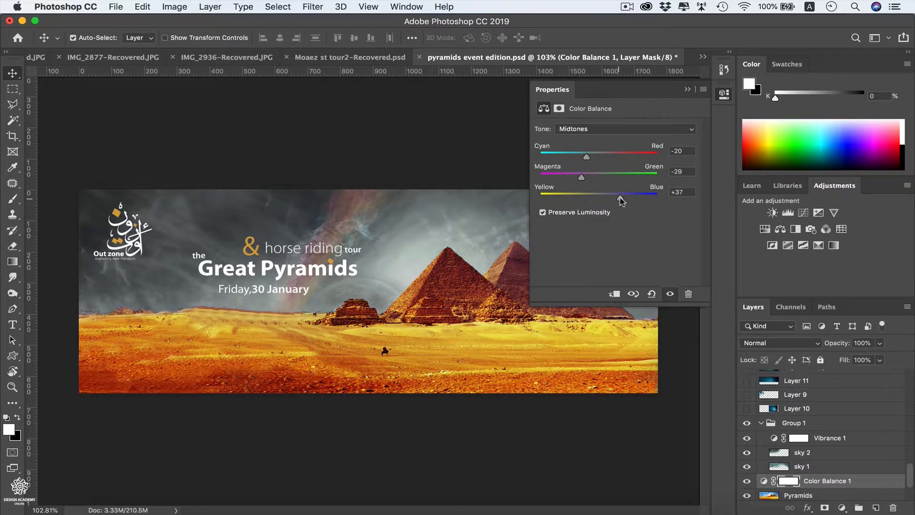
pyautogui.moveTo(624, 198); pyautogui.dragTo(587, 199)
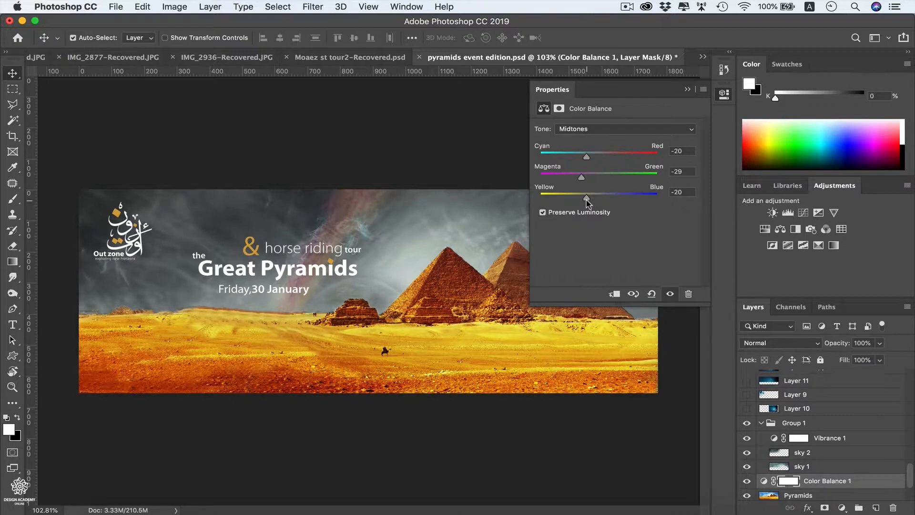
pyautogui.moveTo(586, 198); pyautogui.dragTo(610, 198)
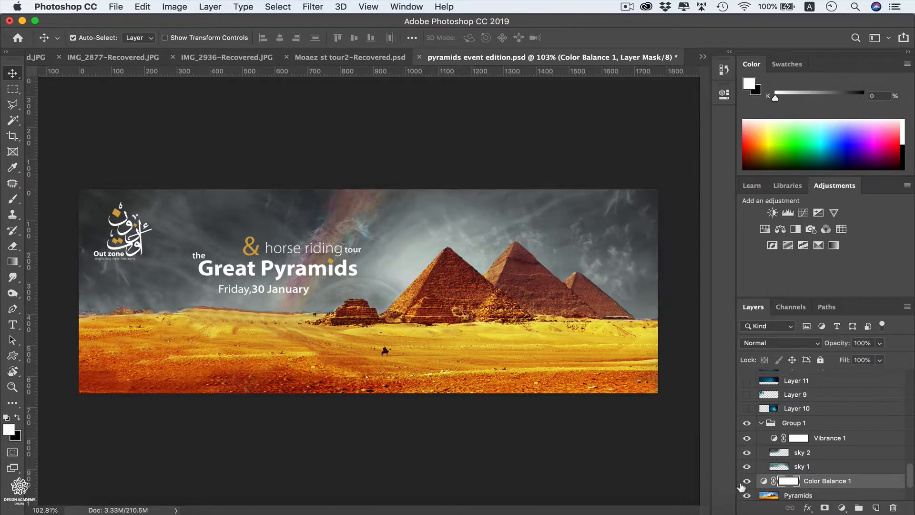
pyautogui.click(747, 480)
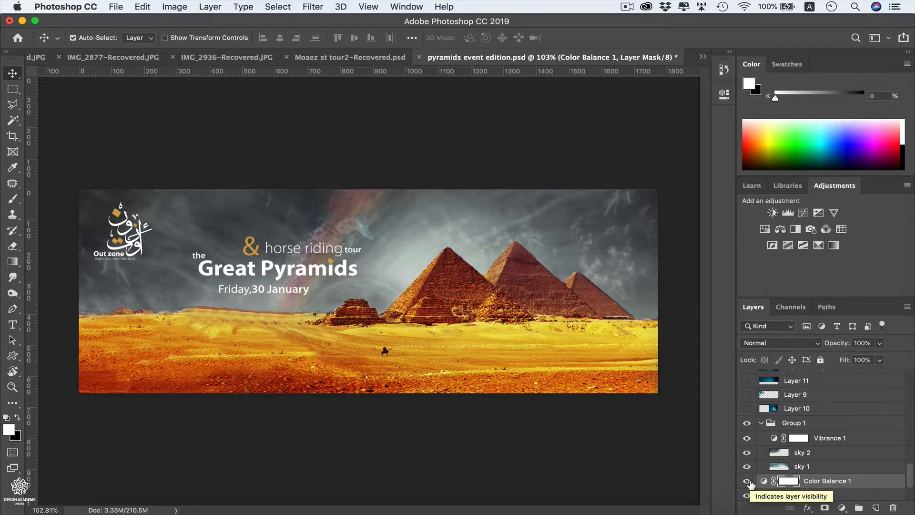
pyautogui.click(747, 484)
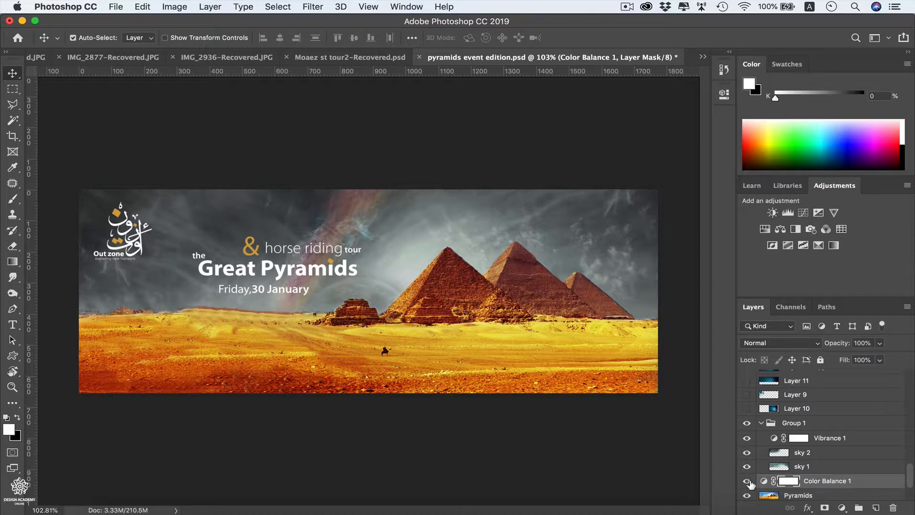
pyautogui.click(764, 228)
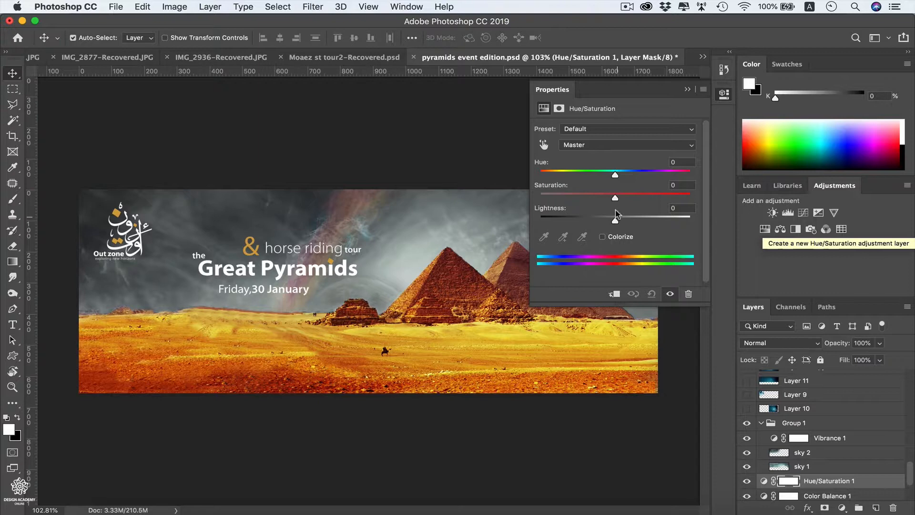
# - Set the Hue/Saturation 1 layer's Saturation to -19 and collapse Properties
pyautogui.moveTo(615, 197); pyautogui.dragTo(618, 197)
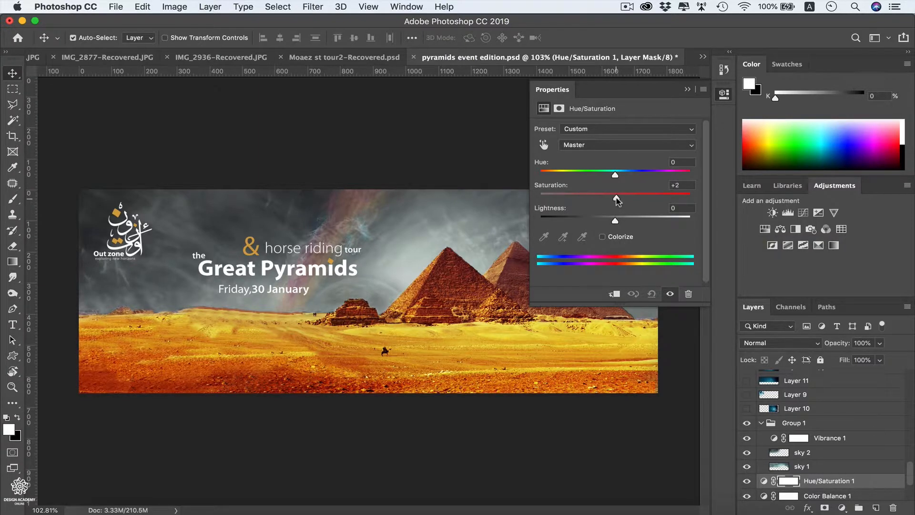
pyautogui.moveTo(615, 197); pyautogui.dragTo(601, 198)
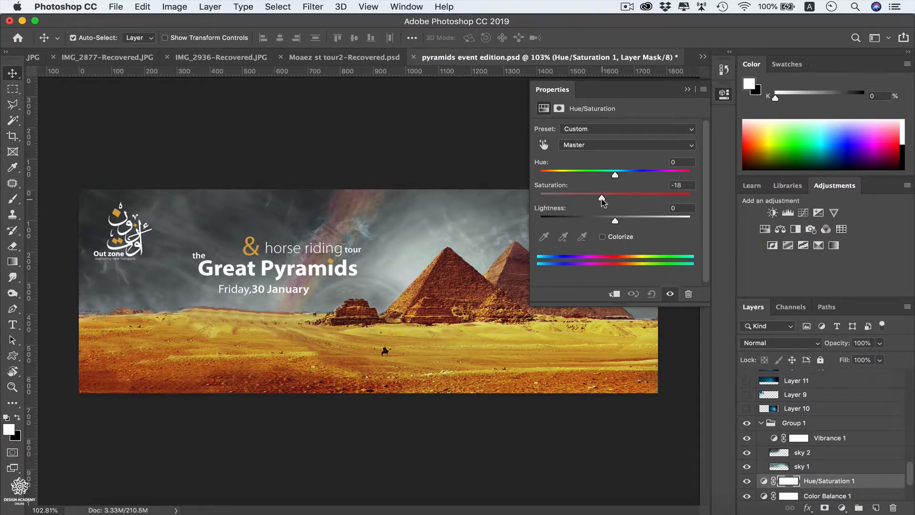
pyautogui.moveTo(614, 195); pyautogui.dragTo(613, 194)
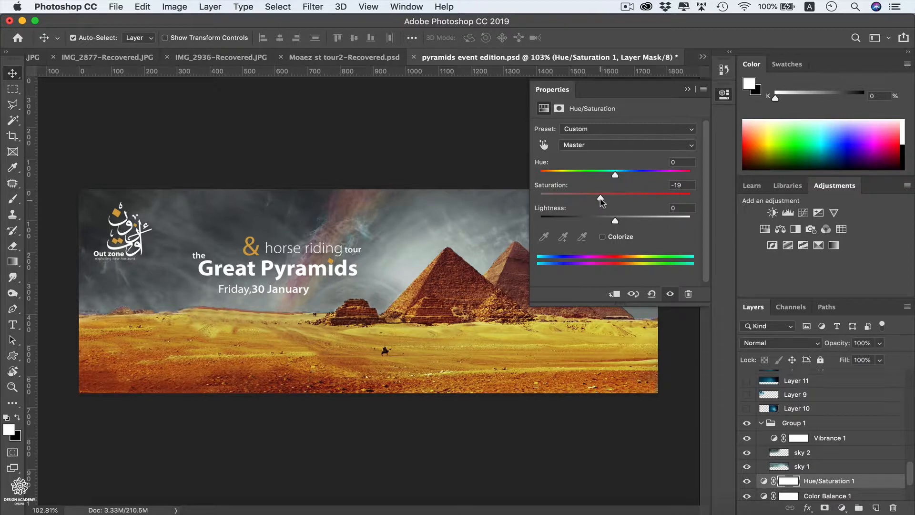
pyautogui.click(687, 89)
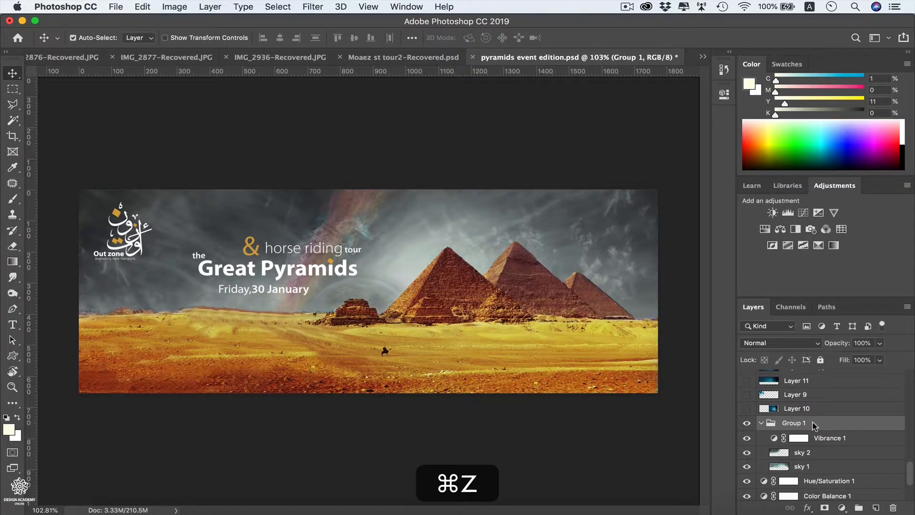
# - Undo the last action with Cmd+Z
pyautogui.press('cmd+z')
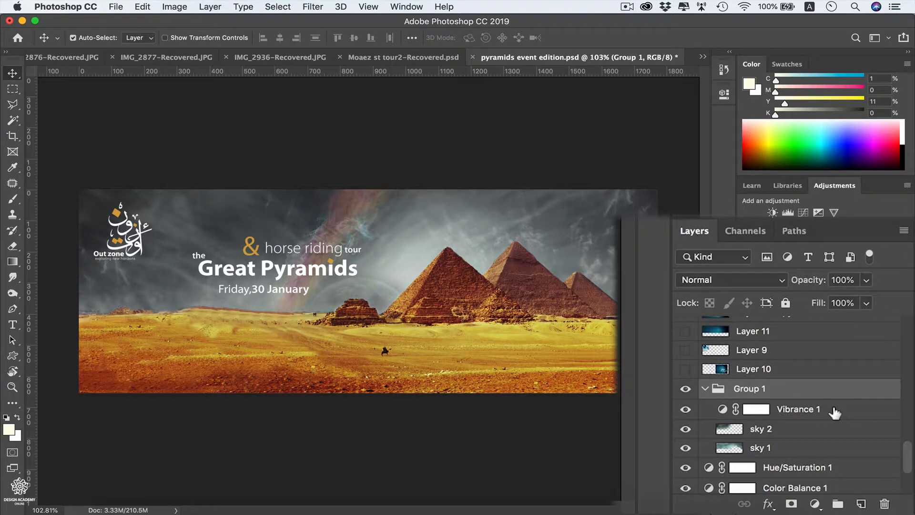
# - Set Vibrance 1 to 52% opacity and hide the Hue/Saturation adjustment
pyautogui.click(756, 409)
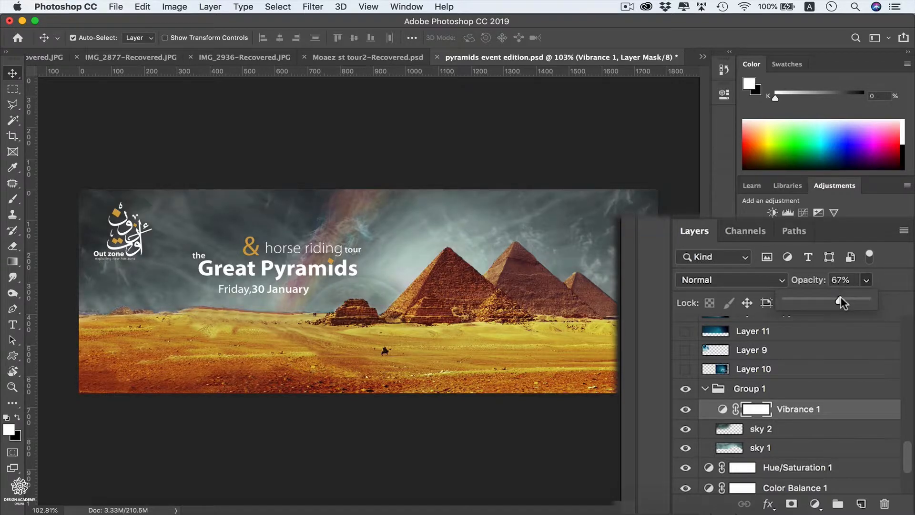
pyautogui.moveTo(841, 301); pyautogui.dragTo(829, 301)
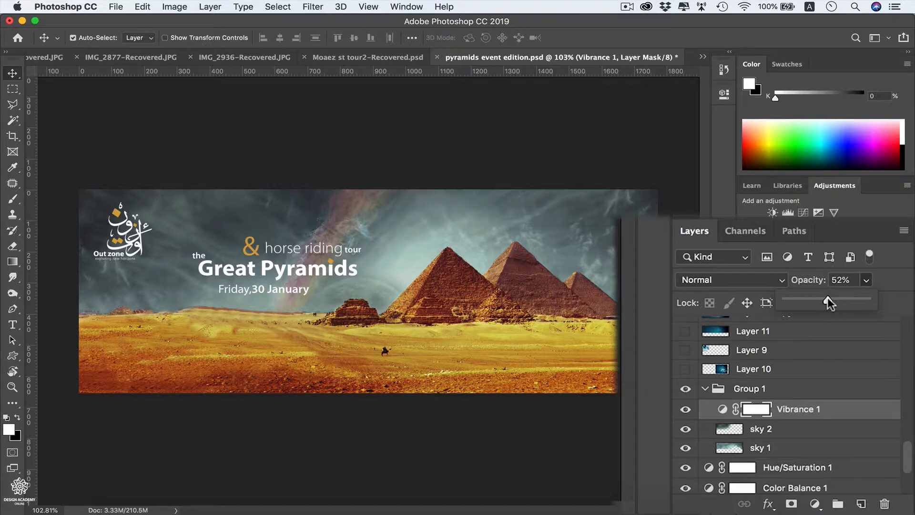
pyautogui.scroll(-3)
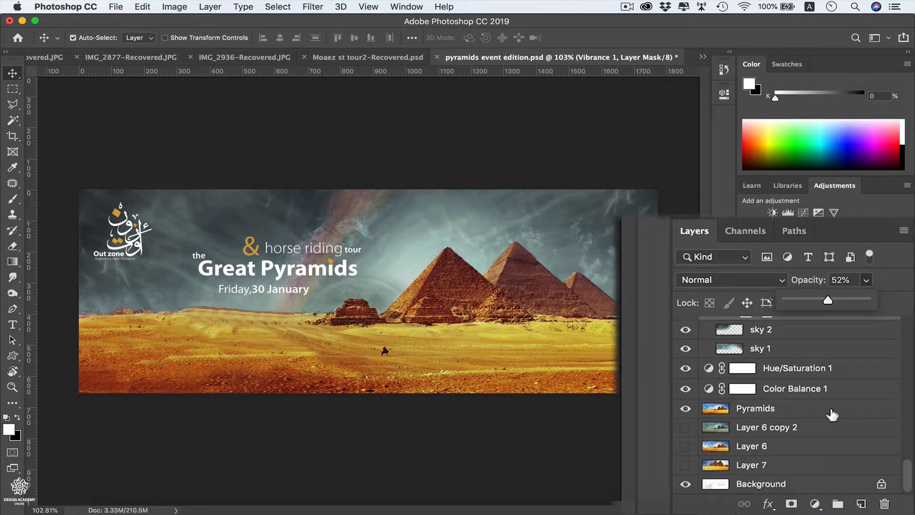
pyautogui.click(796, 368)
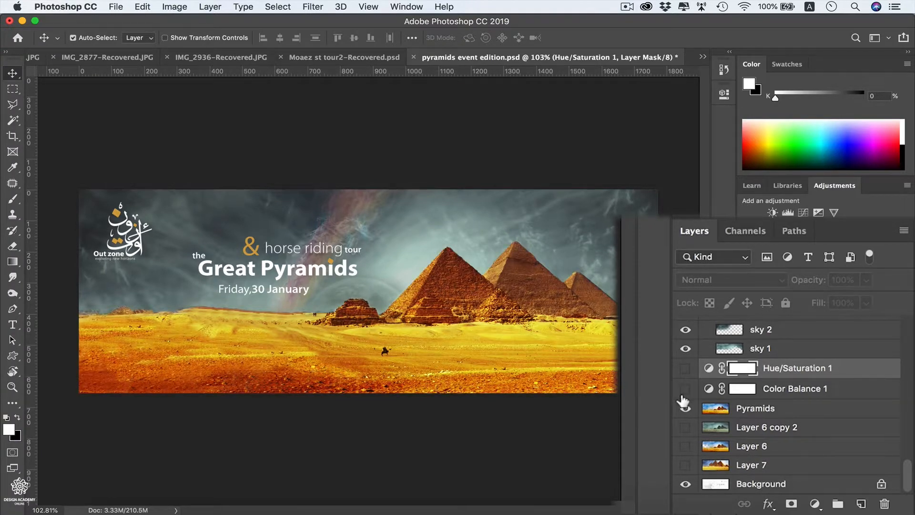
# - Hide the Color Balance adjustment and open the Image menu
pyautogui.click(685, 409)
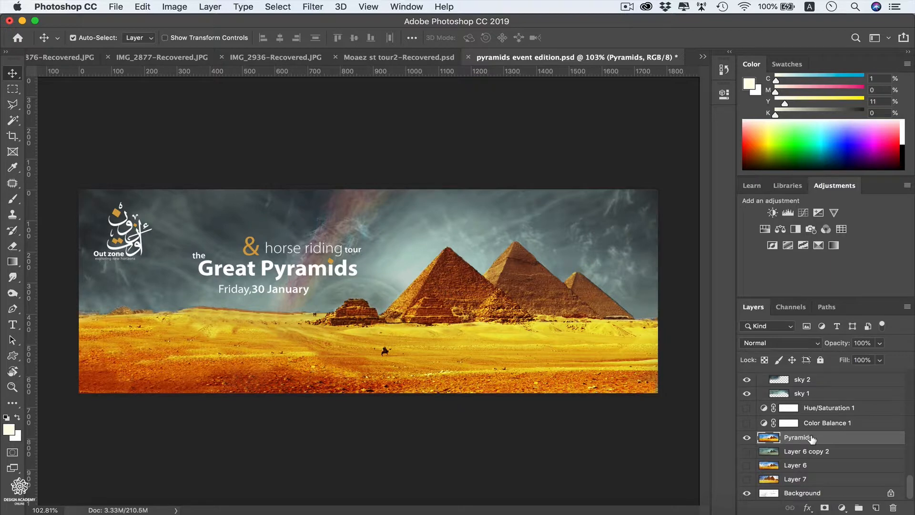
pyautogui.click(174, 6)
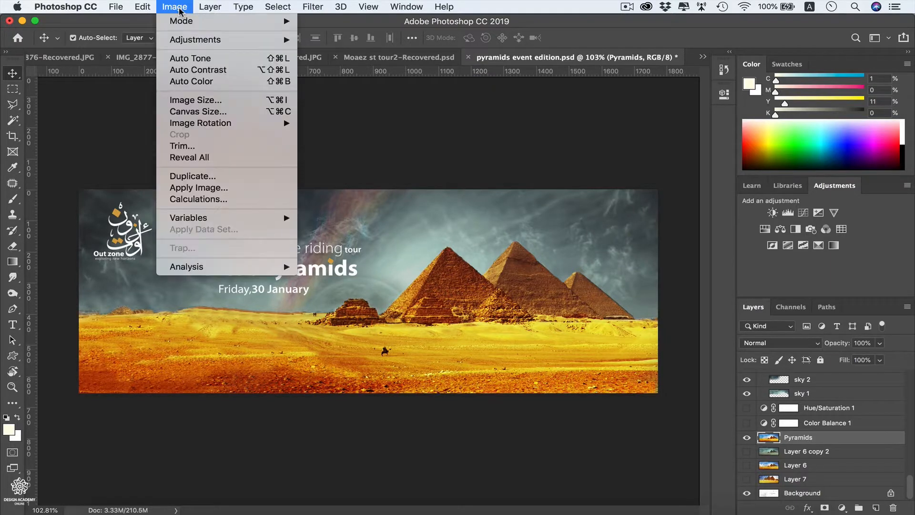
pyautogui.moveTo(195, 39)
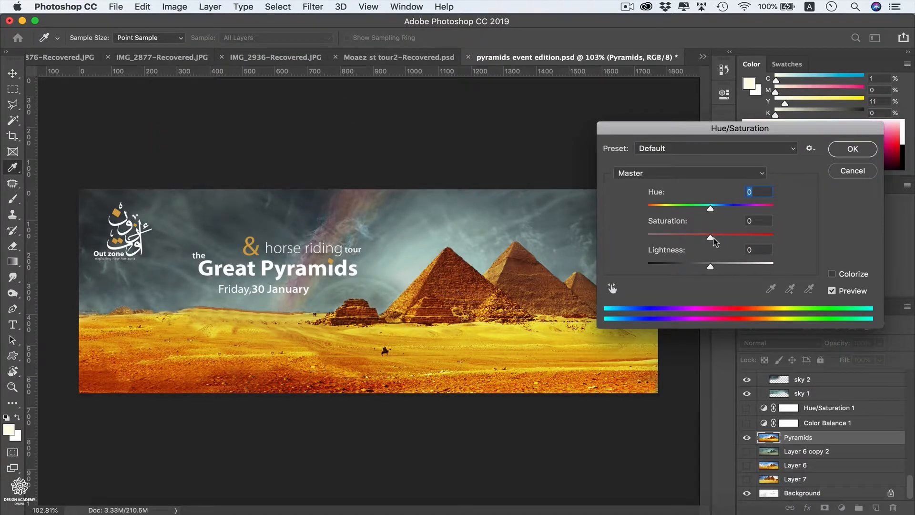
# - Apply a direct Hue/Saturation edit with Saturation -39 to the Pyramids layer
pyautogui.moveTo(710, 239); pyautogui.dragTo(669, 238)
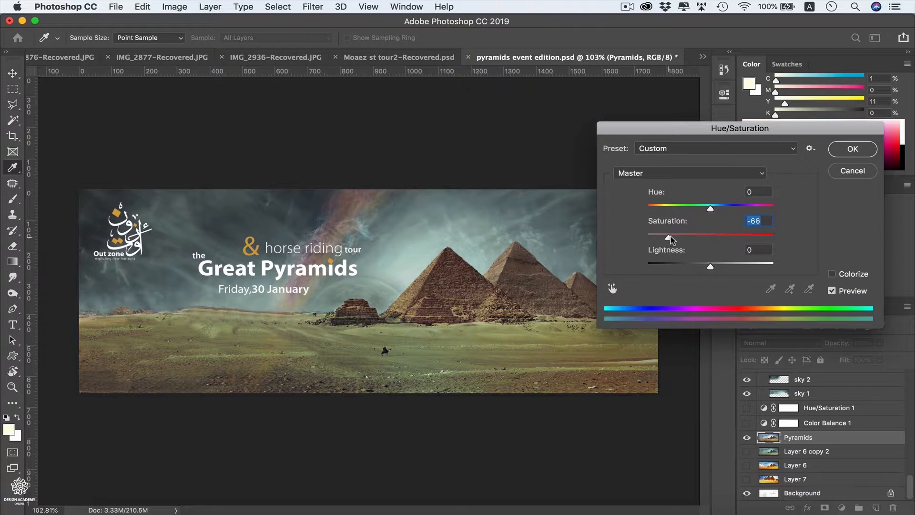
pyautogui.moveTo(669, 239); pyautogui.dragTo(686, 240)
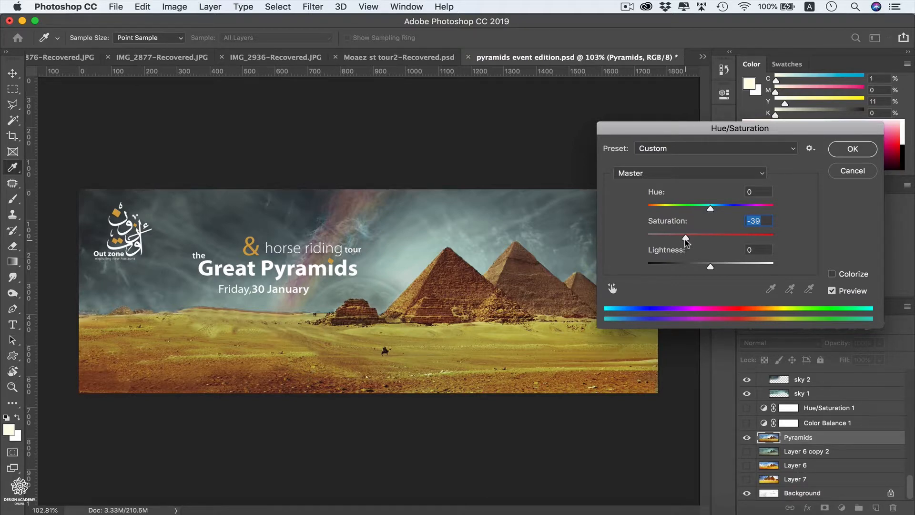
pyautogui.click(852, 148)
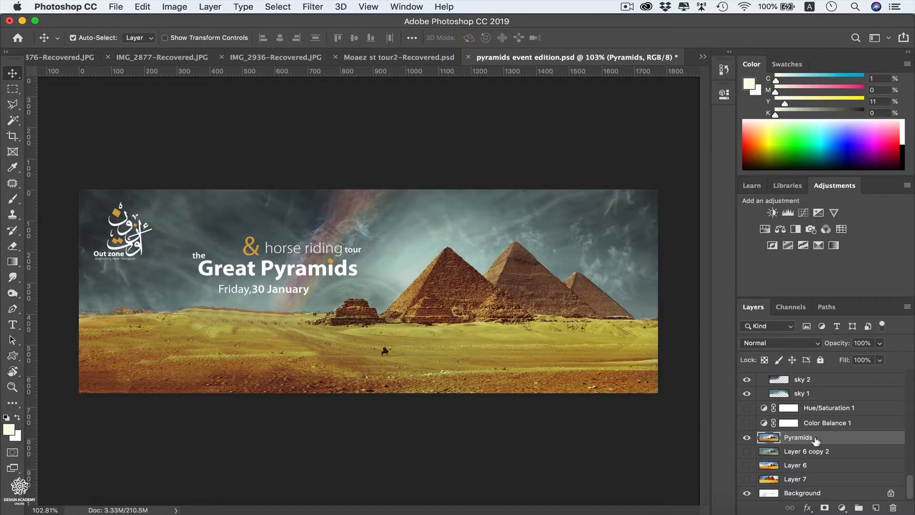
pyautogui.moveTo(814, 439)
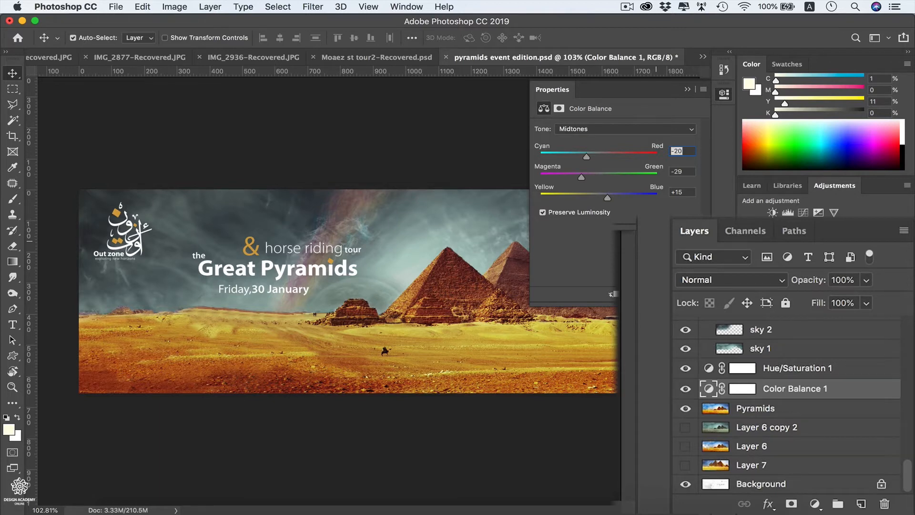
pyautogui.moveTo(739, 332)
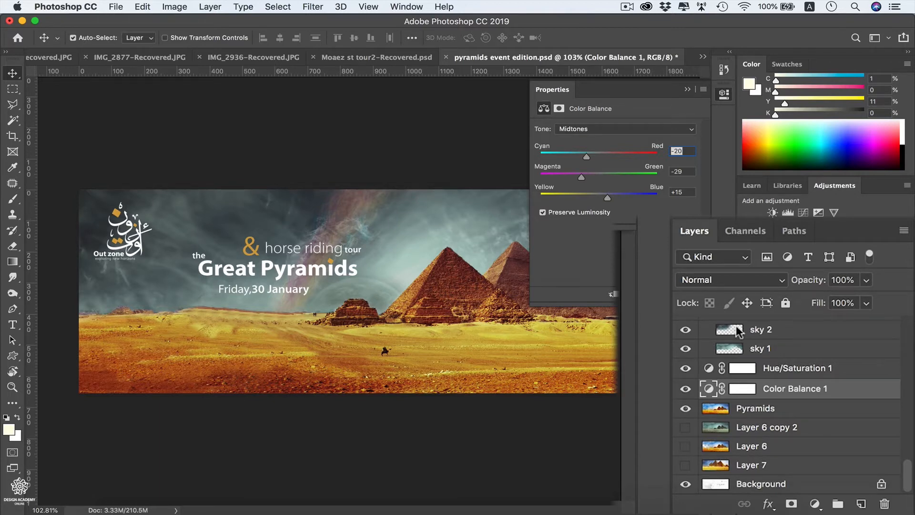